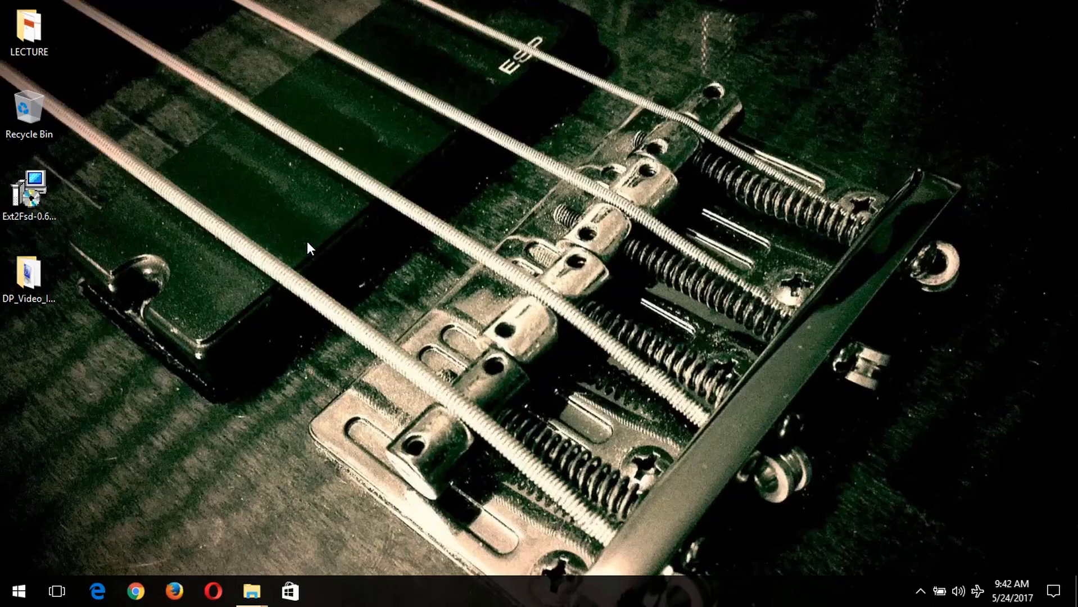
# Step: Browse to D:\BackUp\Download\Programs and mount the 8.1 solution park driver disc image
pyautogui.click(28, 275)
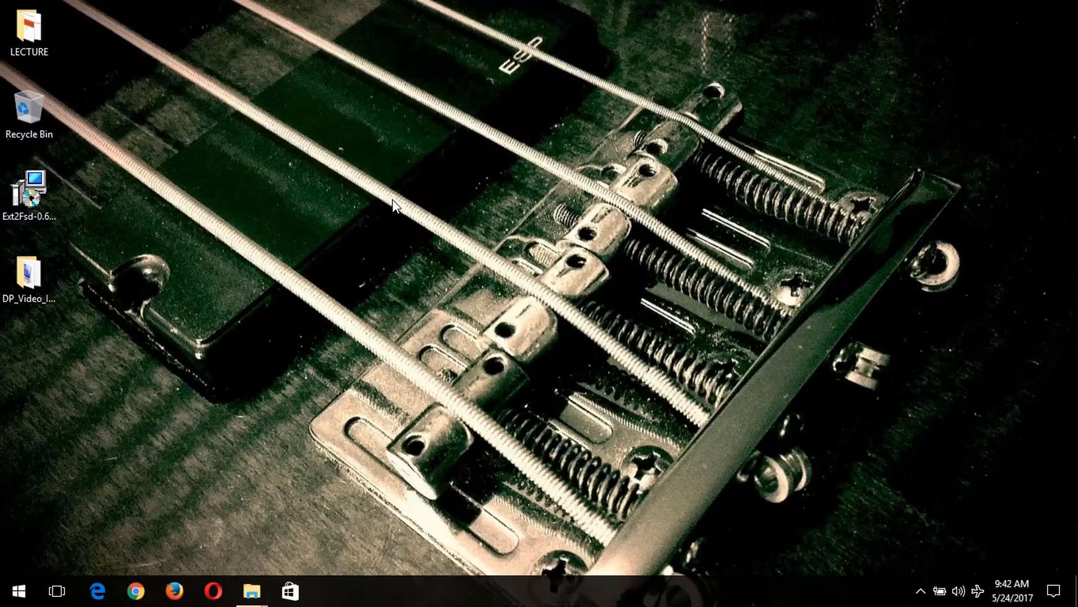
pyautogui.moveTo(511, 219)
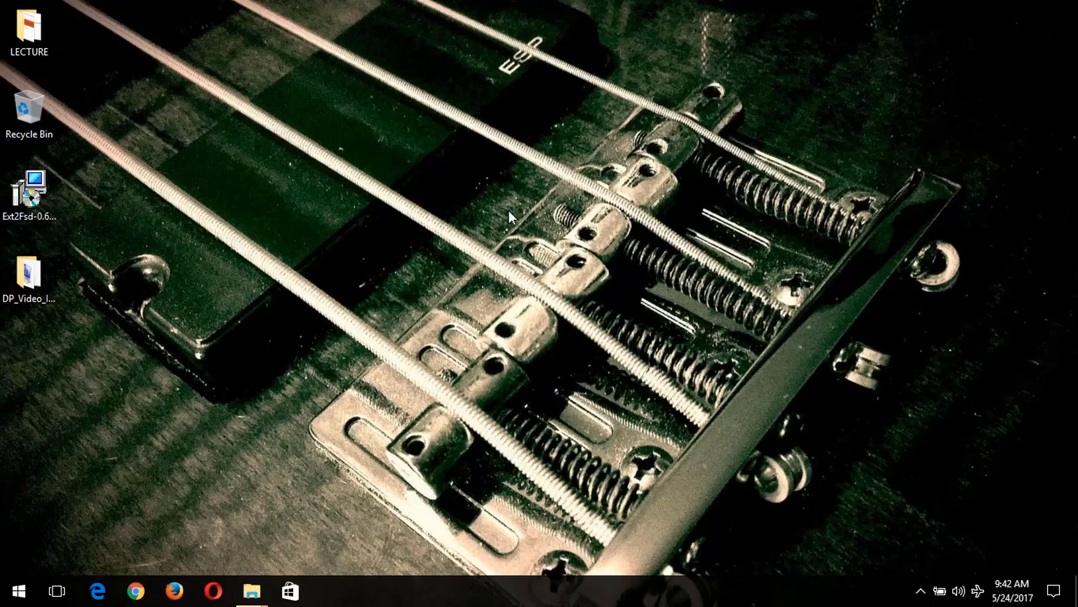
pyautogui.moveTo(634, 156)
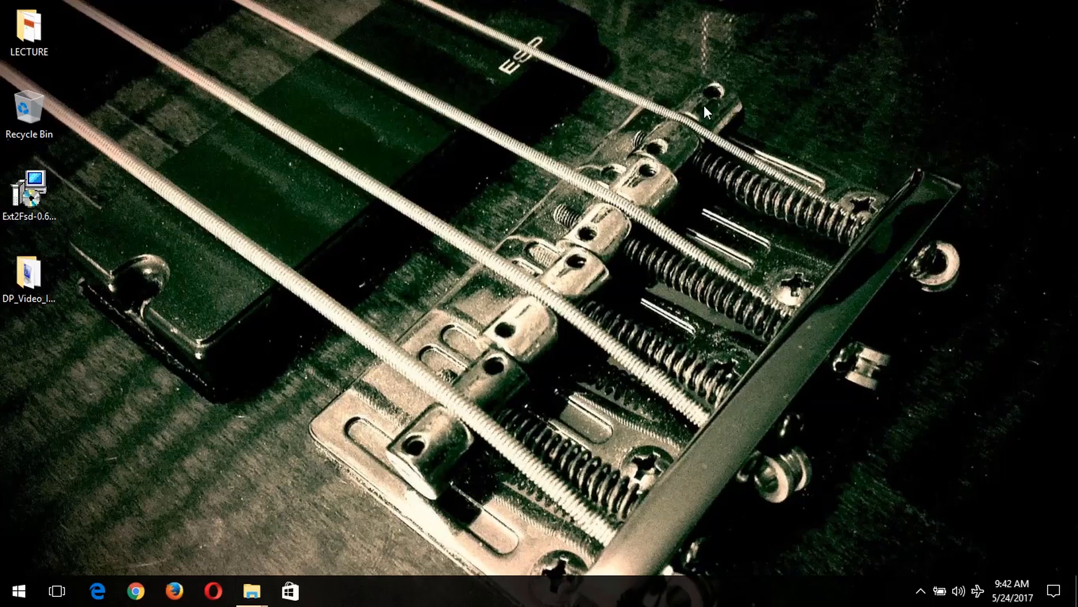
pyautogui.moveTo(651, 158)
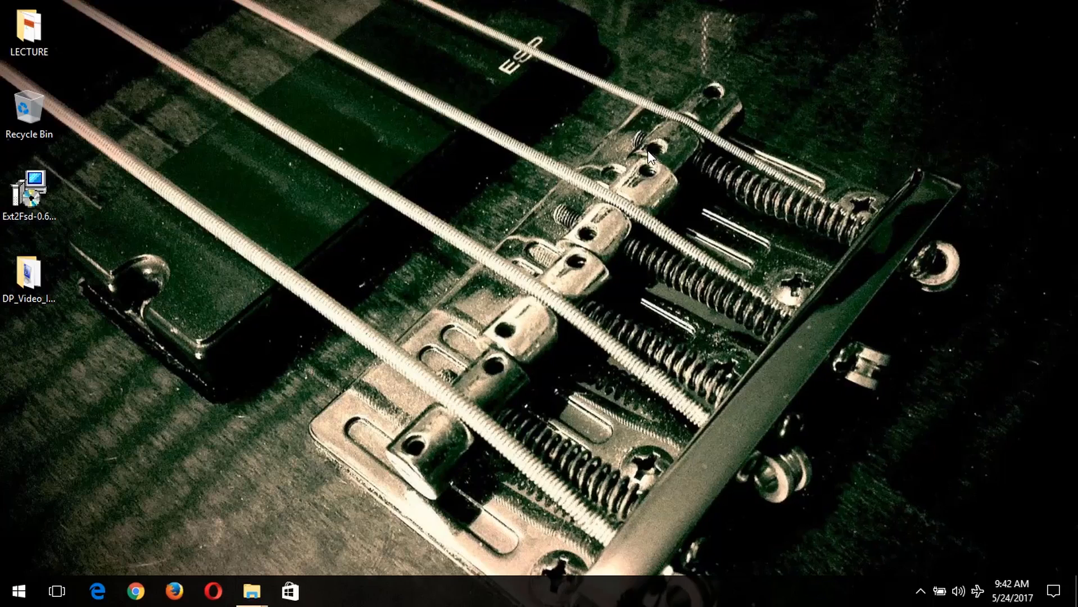
pyautogui.moveTo(520, 161)
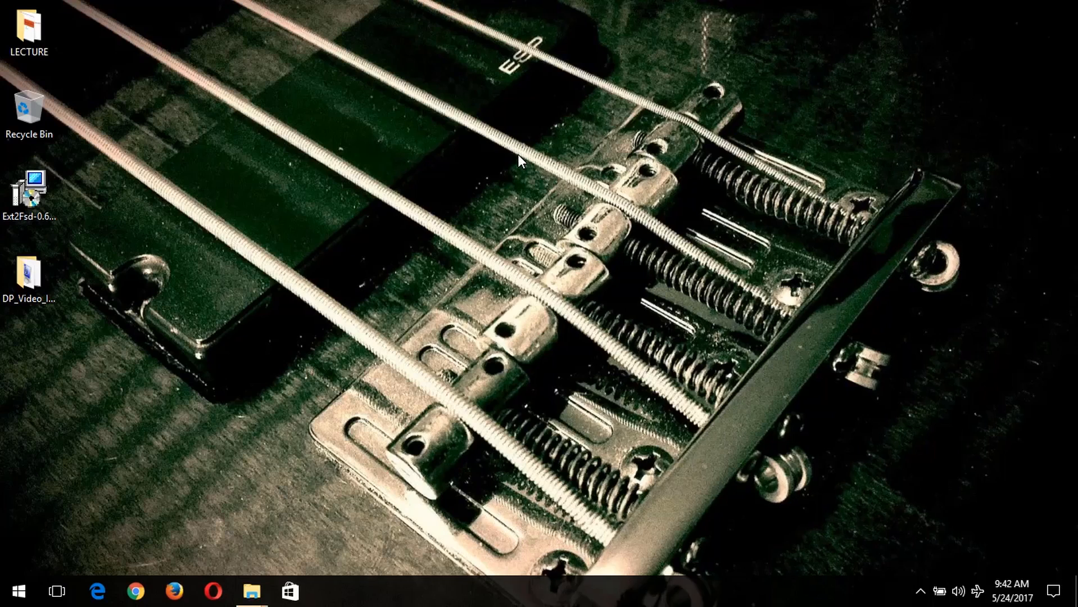
pyautogui.moveTo(594, 145)
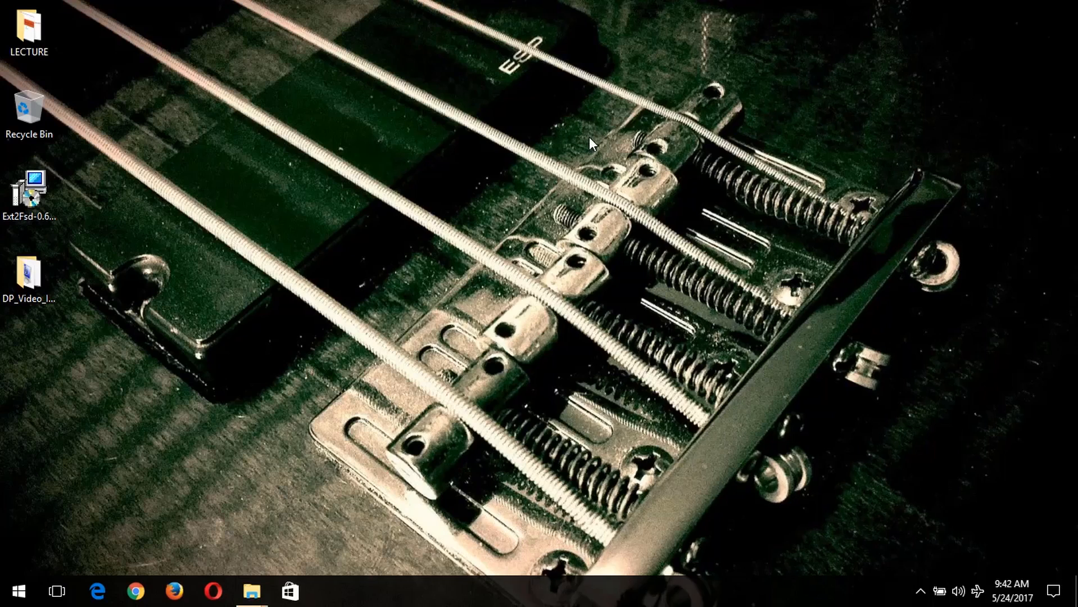
pyautogui.click(252, 592)
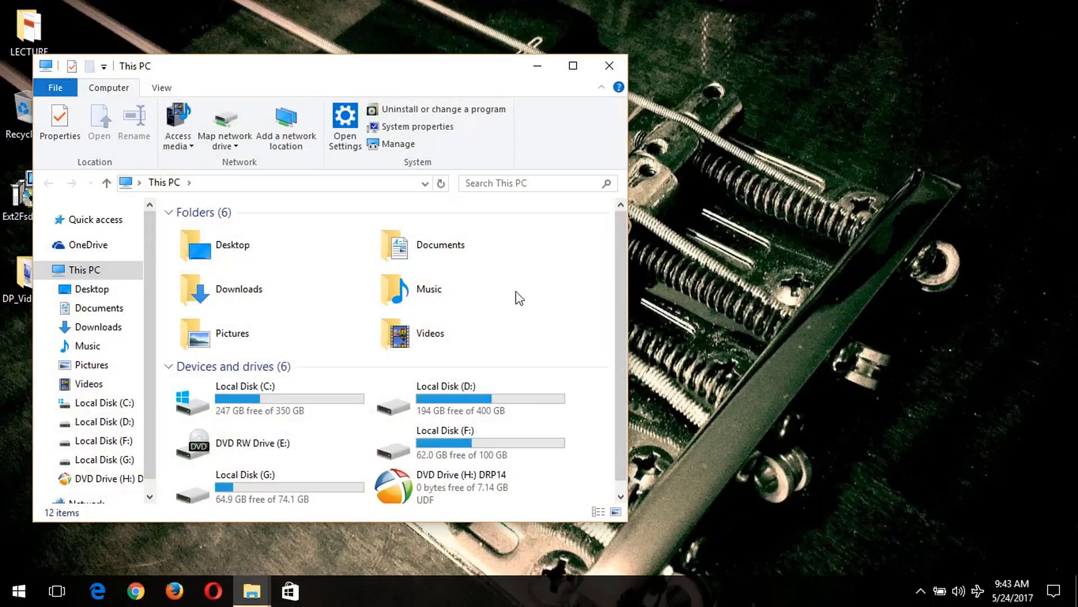
pyautogui.click(572, 66)
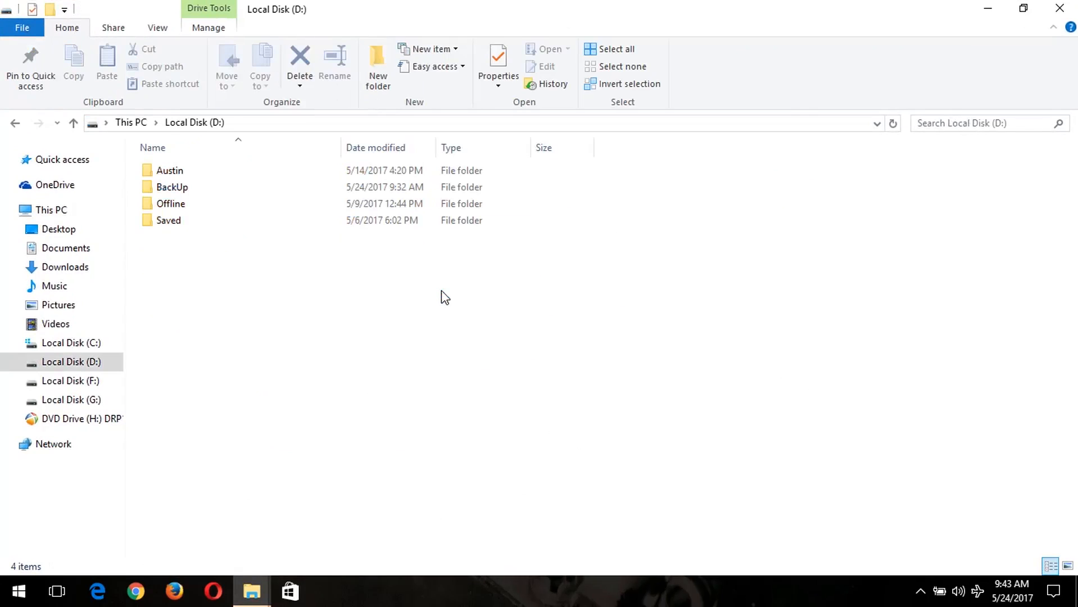
pyautogui.doubleClick(173, 187)
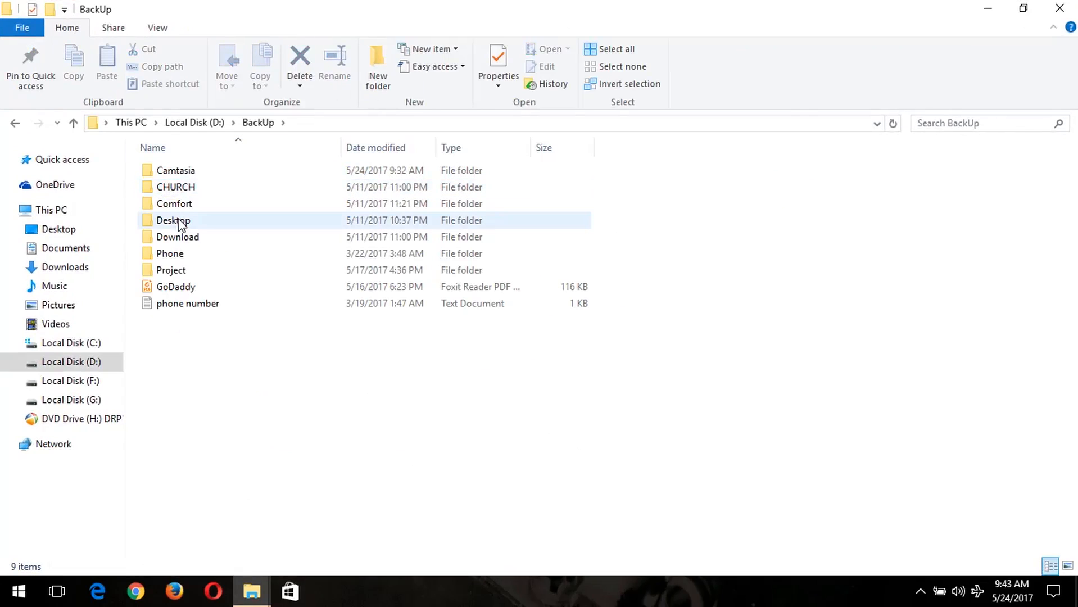
pyautogui.doubleClick(178, 237)
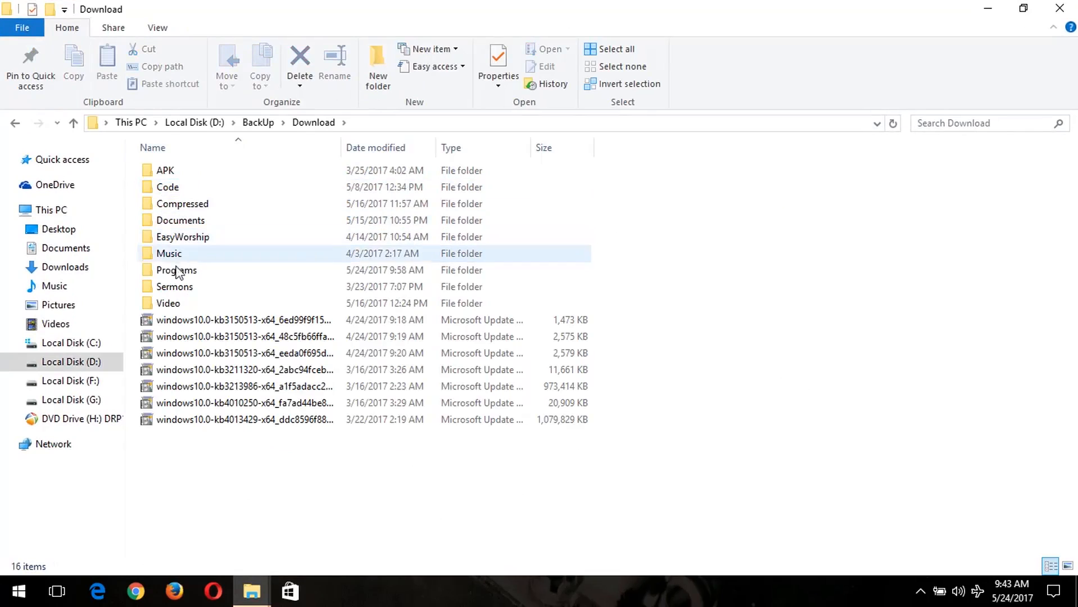
pyautogui.doubleClick(176, 270)
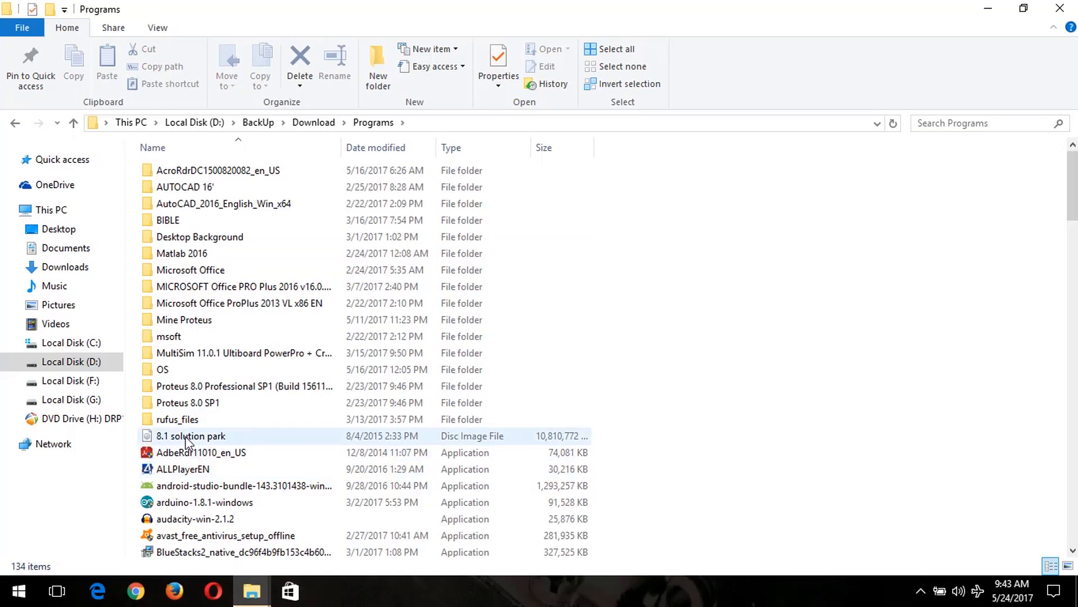
pyautogui.click(76, 438)
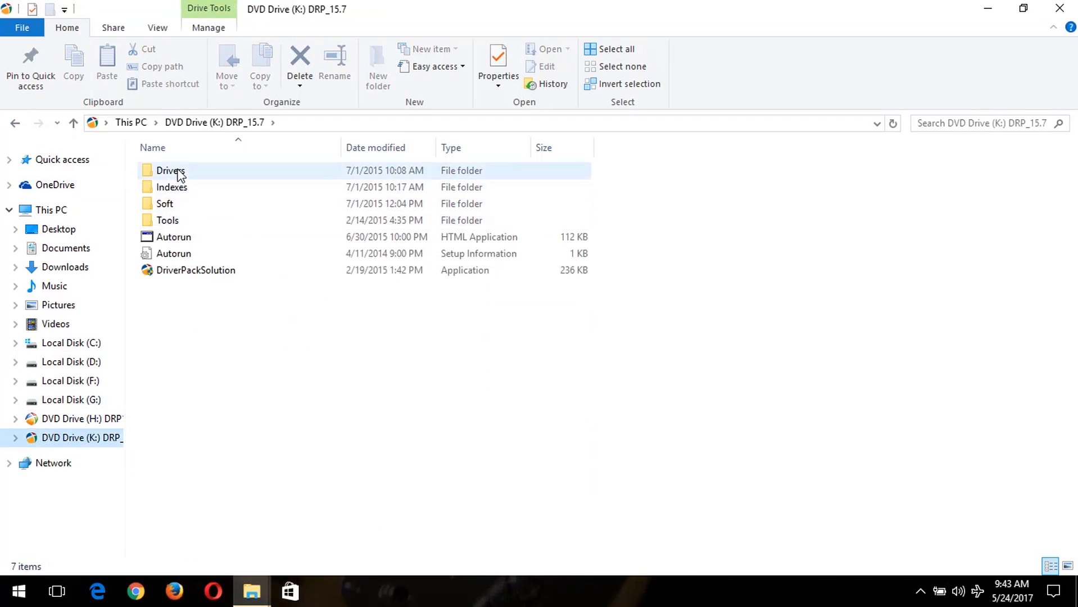
# Step: In the disc's Drivers folder, locate and select the DP_Video_Intel-NT_15064 archive
pyautogui.doubleClick(171, 171)
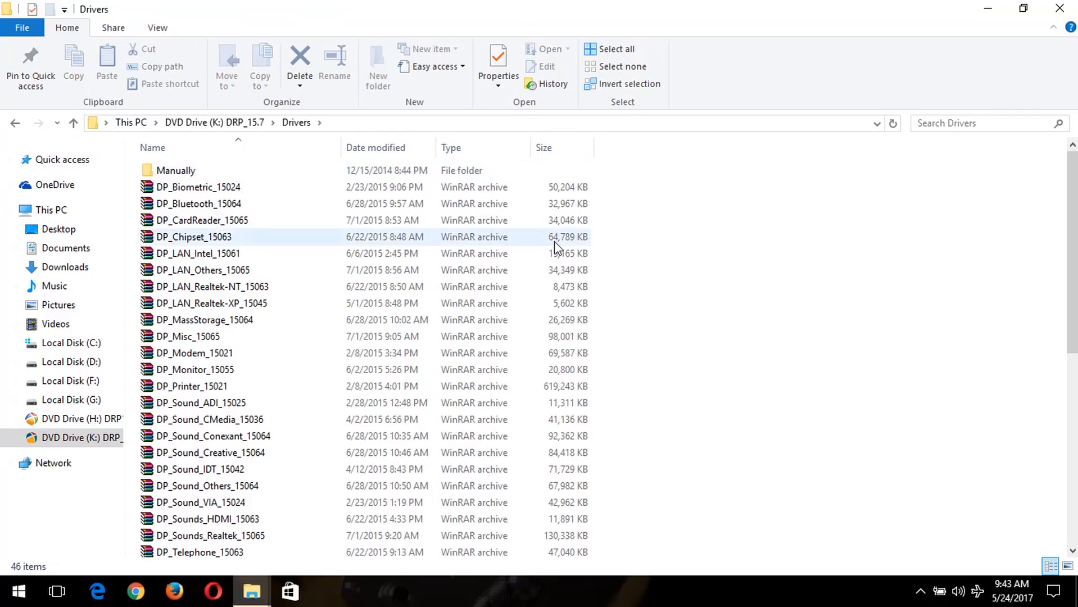
pyautogui.scroll(-3)
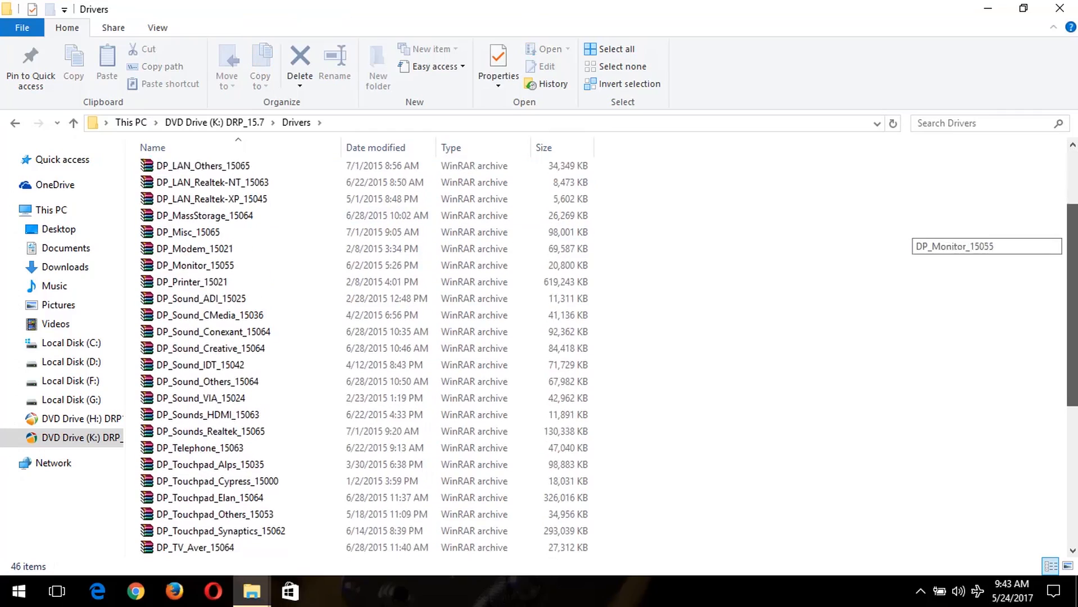
pyautogui.scroll(-3)
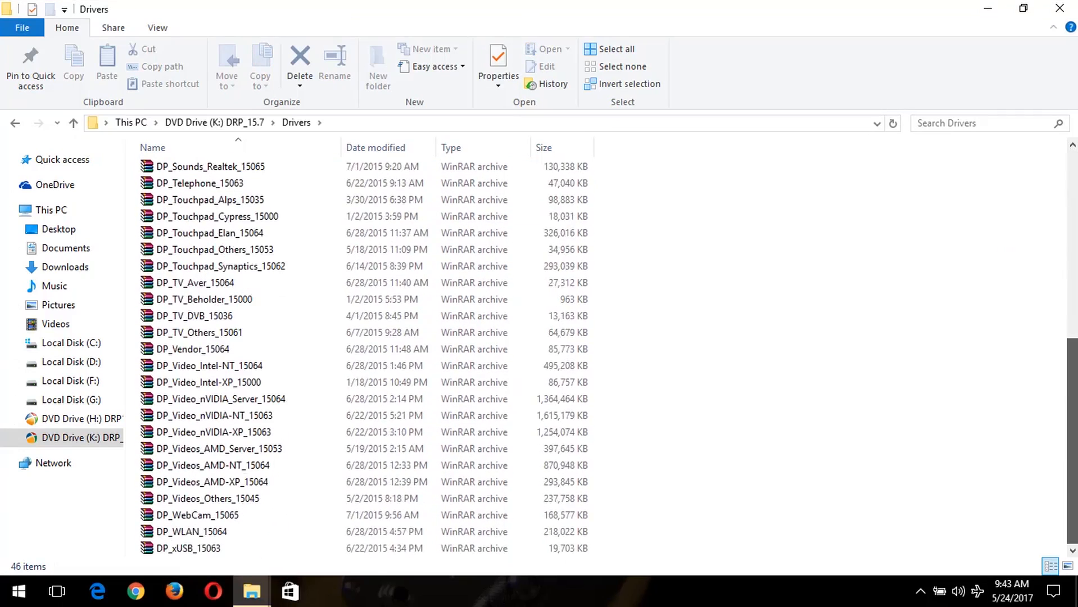
pyautogui.moveTo(907, 423)
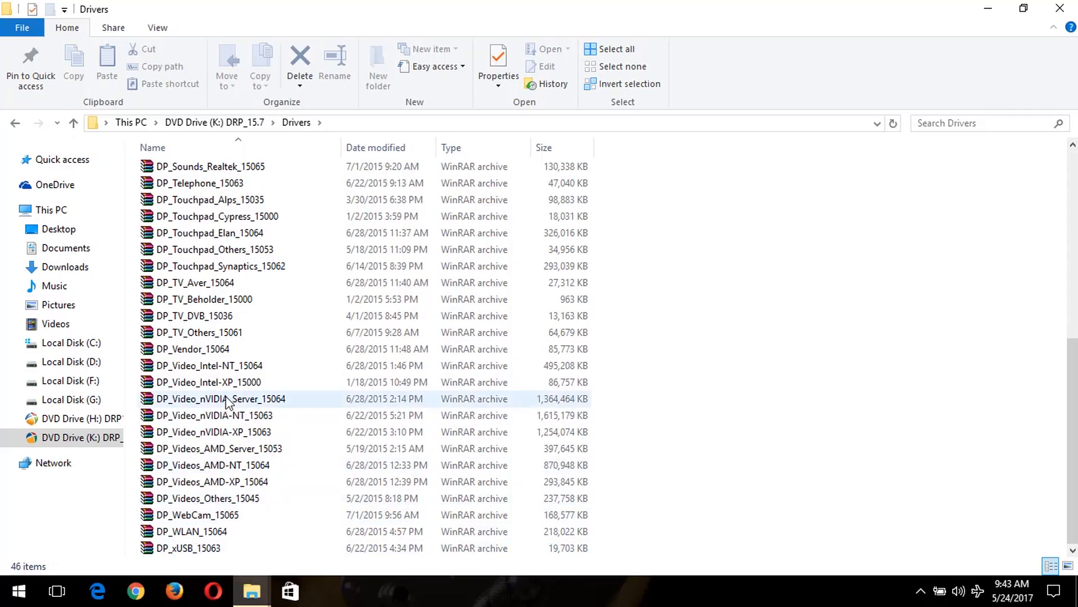
pyautogui.click(205, 366)
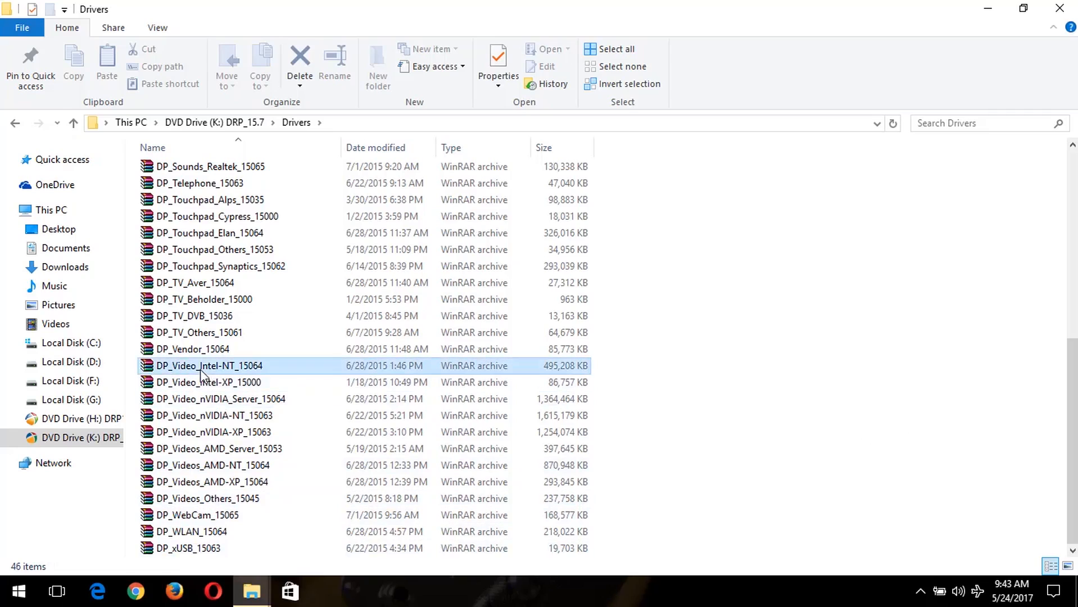
pyautogui.click(208, 366)
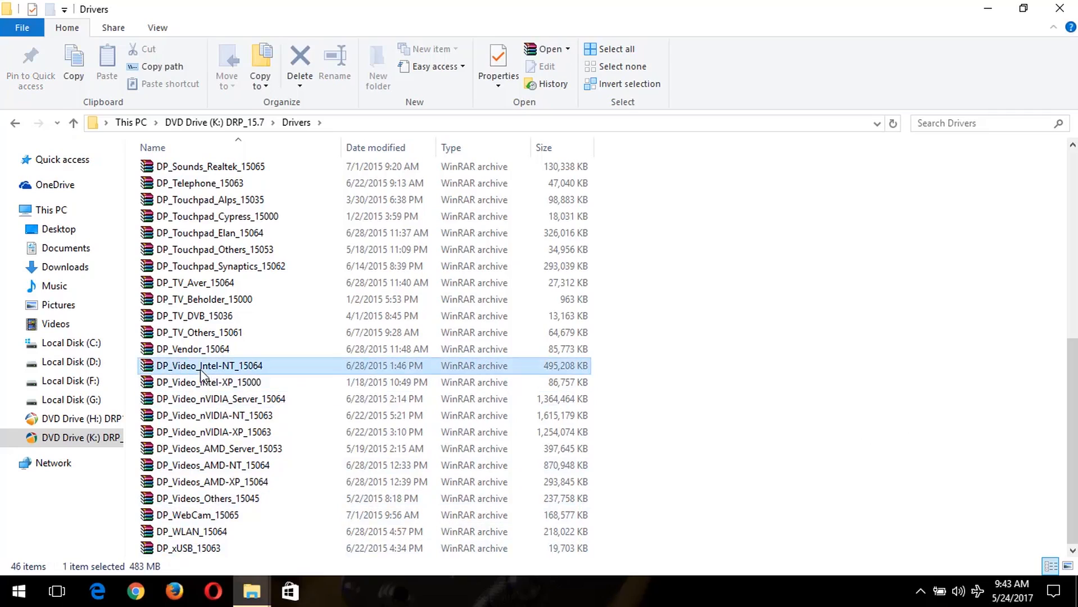
pyautogui.moveTo(202, 424)
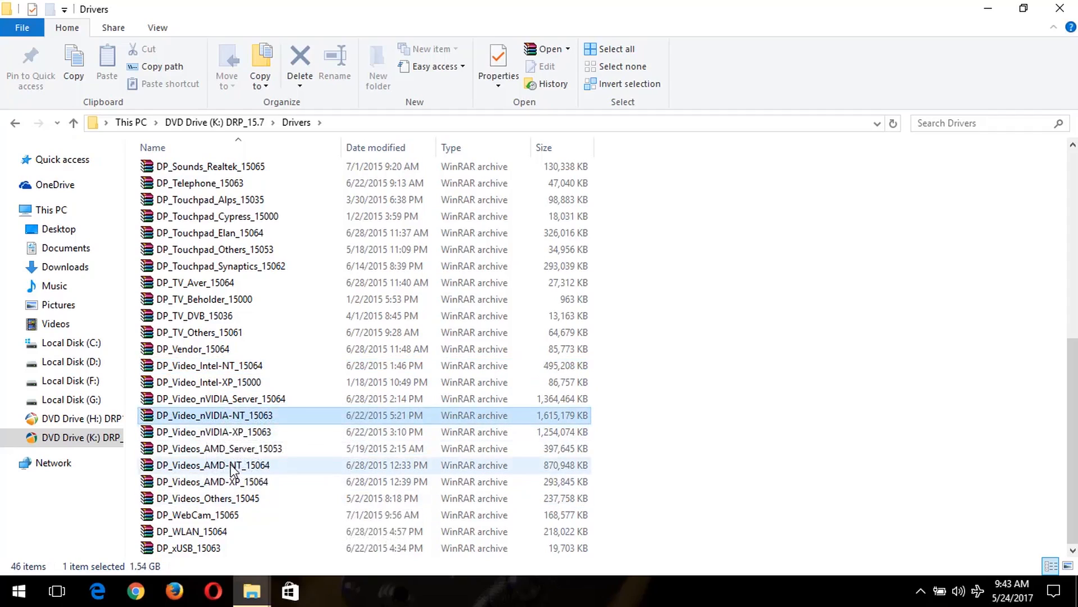
pyautogui.click(211, 465)
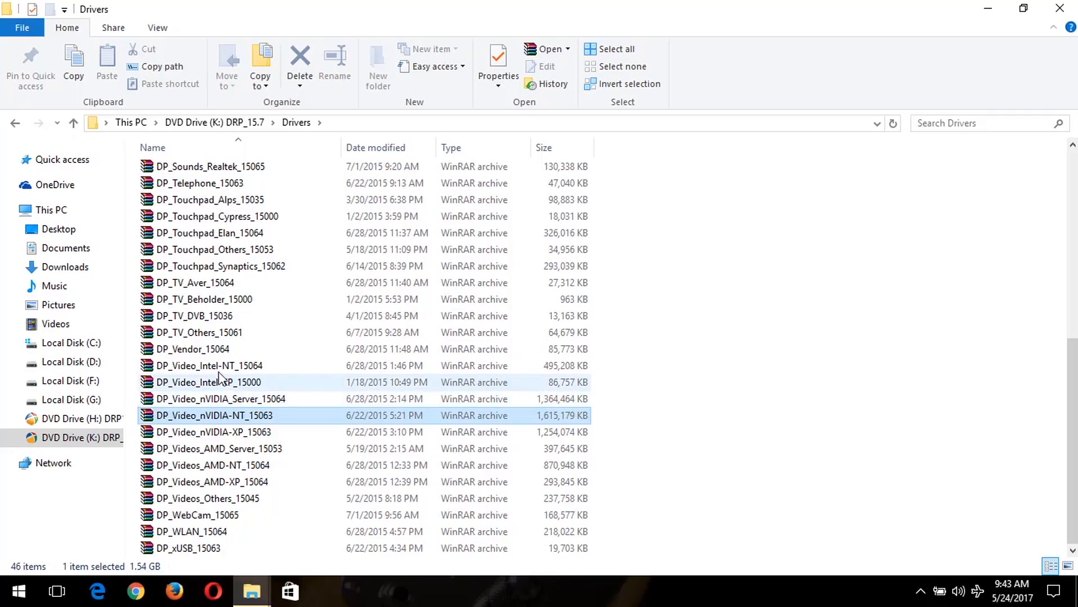
pyautogui.click(209, 366)
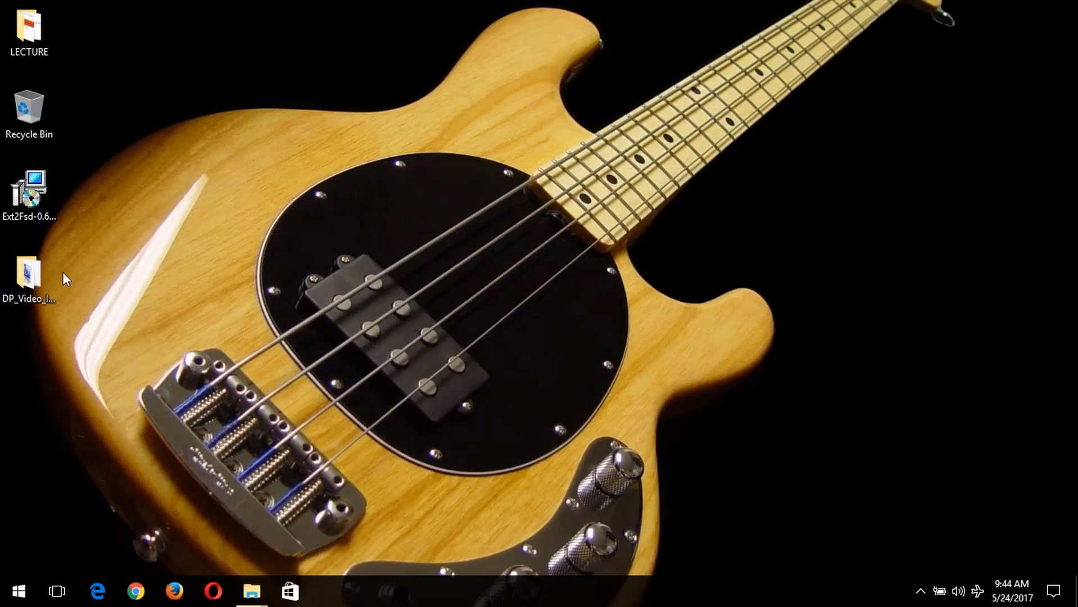
# Step: Inspect the desktop DP_Video_Intel_14025 folder and its FORCED subfolder, then close the window
pyautogui.doubleClick(31, 272)
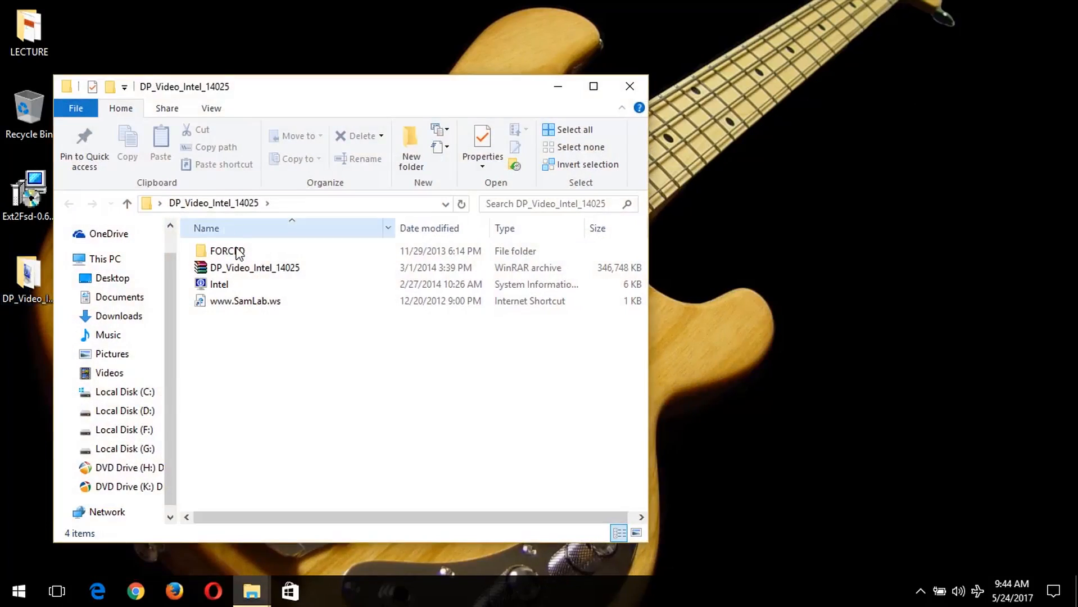
pyautogui.click(254, 268)
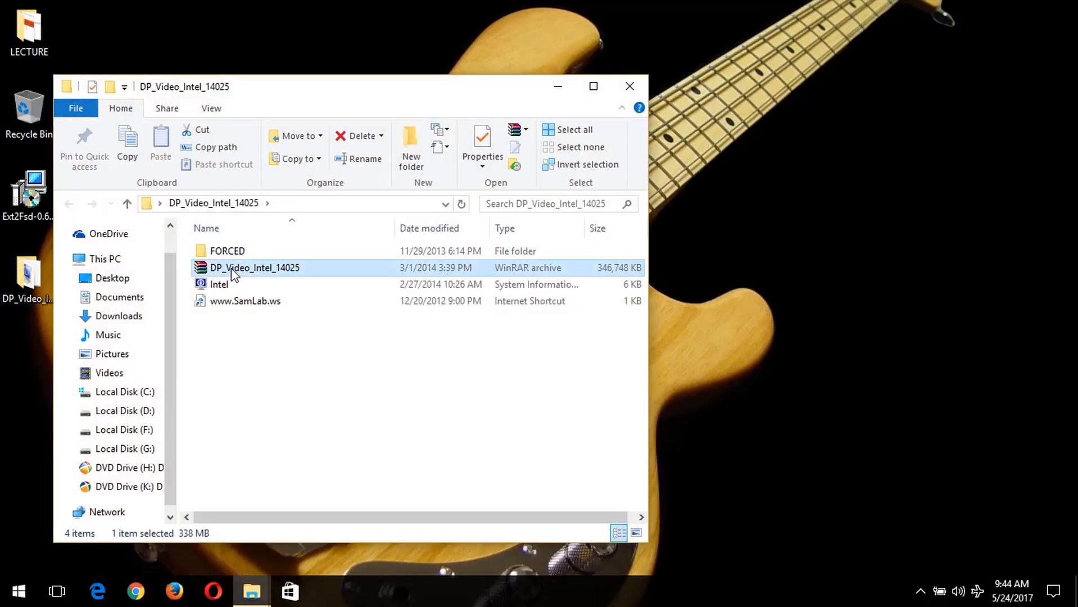
pyautogui.moveTo(263, 273)
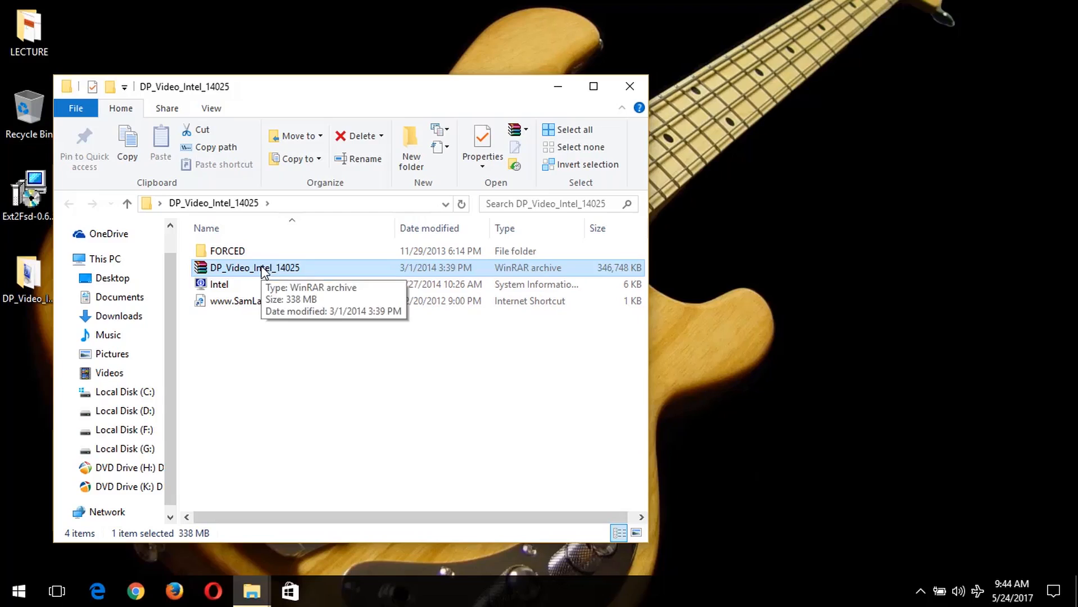
pyautogui.moveTo(301, 357)
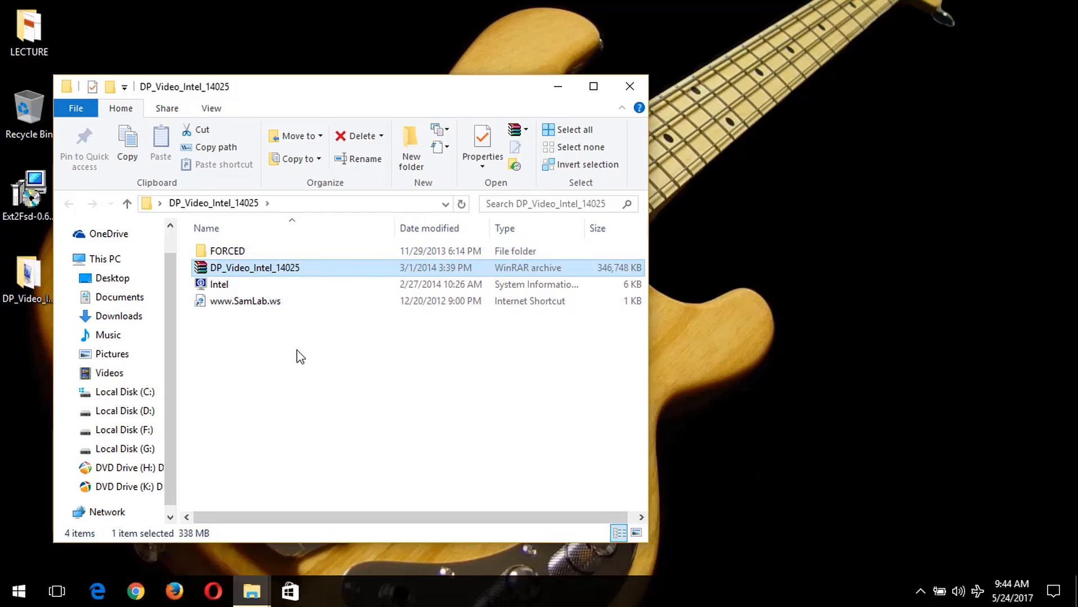
pyautogui.moveTo(255, 268)
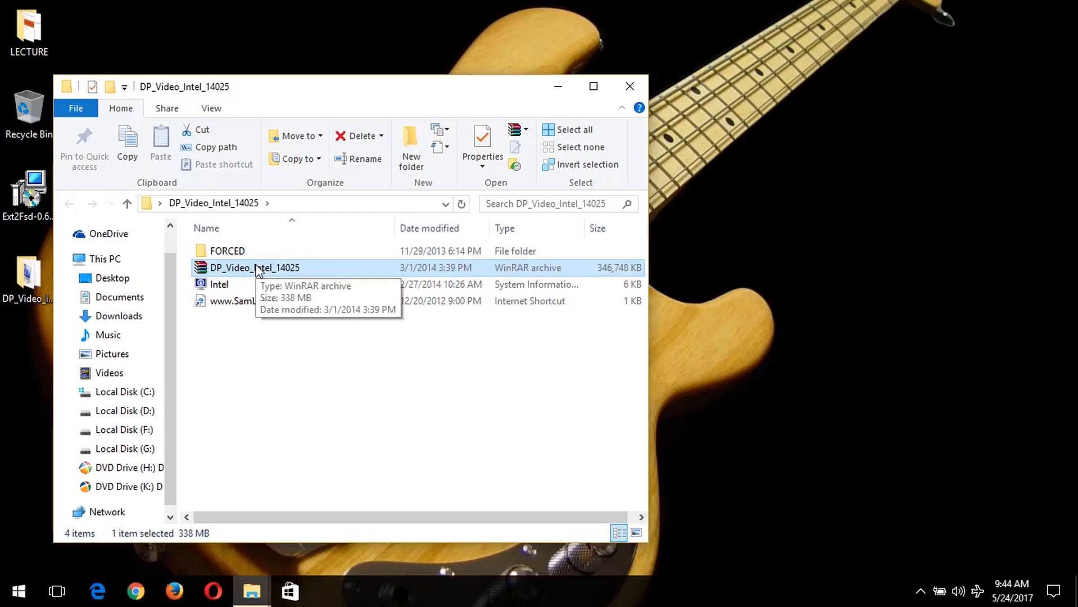
pyautogui.rightClick(254, 267)
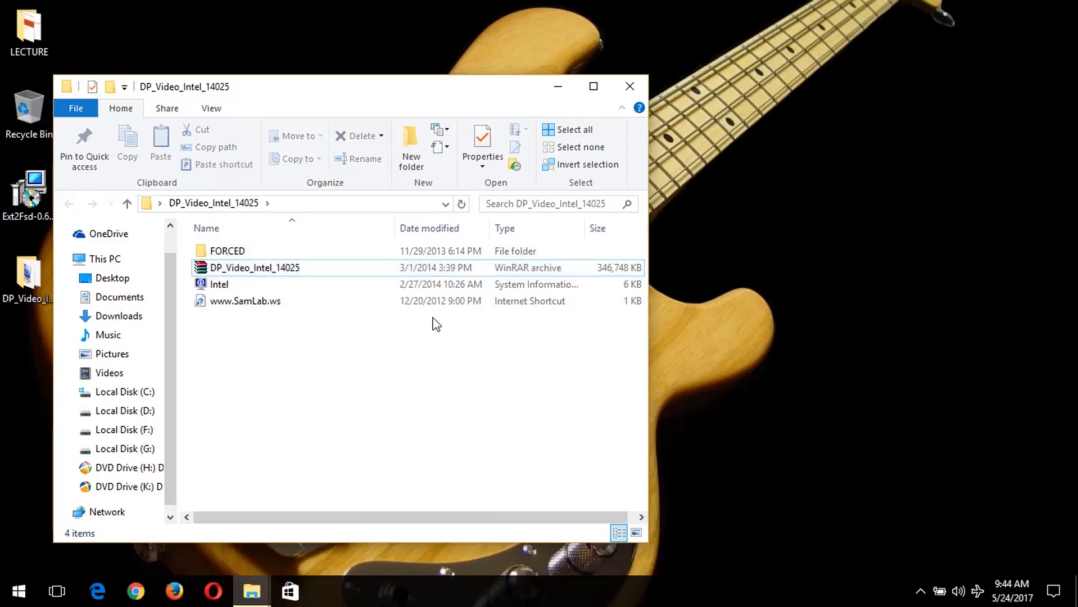
pyautogui.moveTo(630, 86)
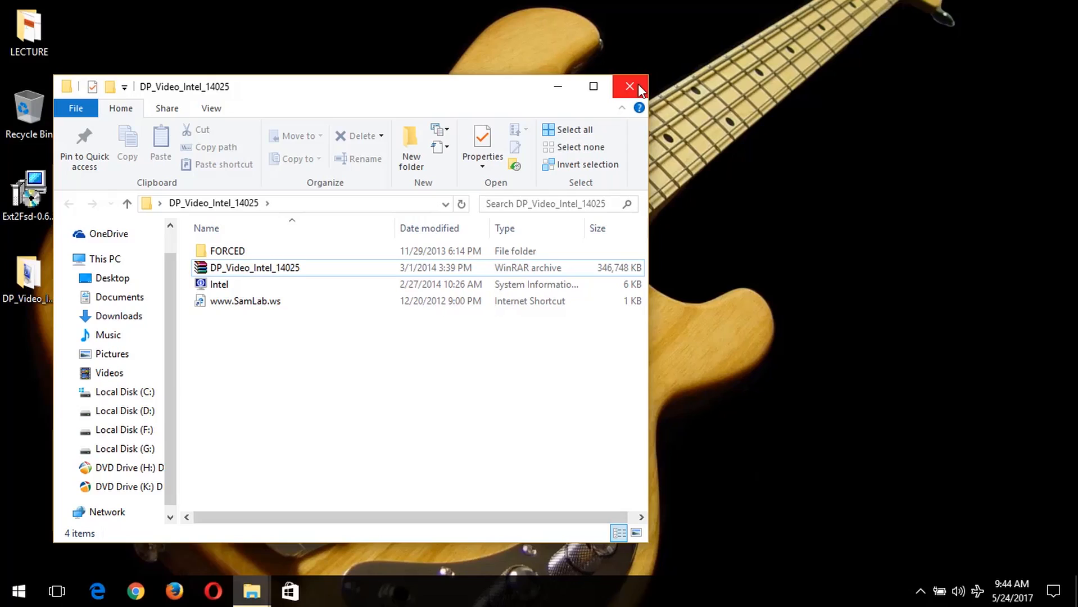
pyautogui.click(227, 252)
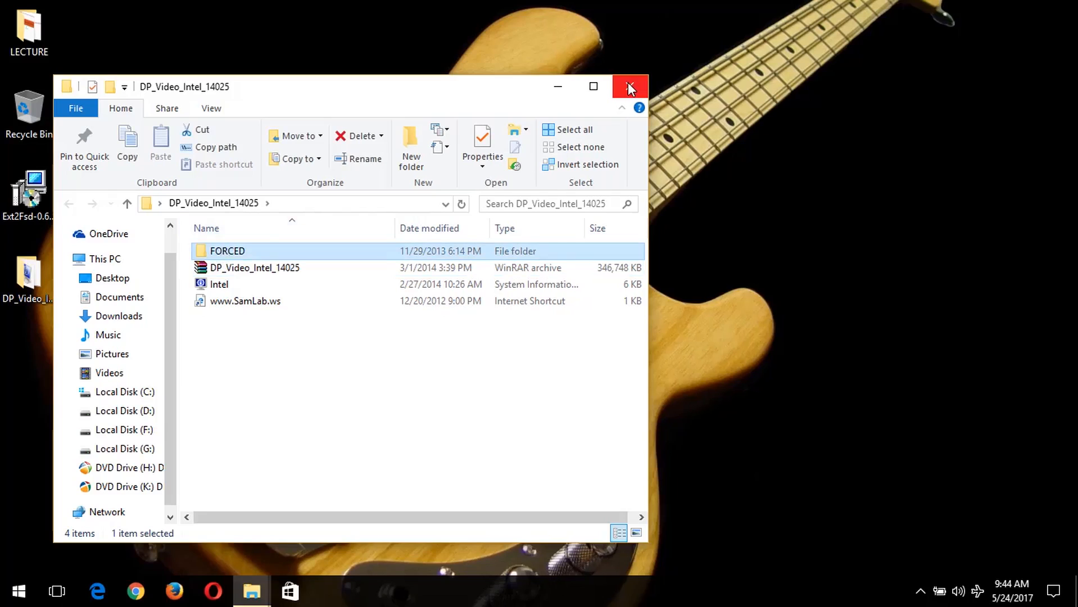
pyautogui.click(630, 86)
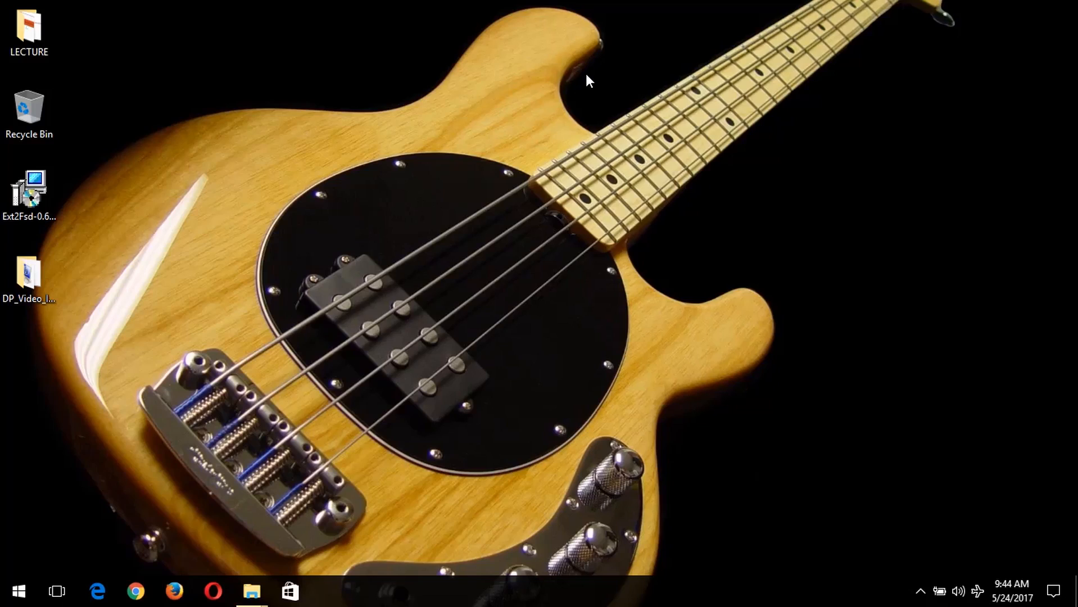
pyautogui.moveTo(125, 429)
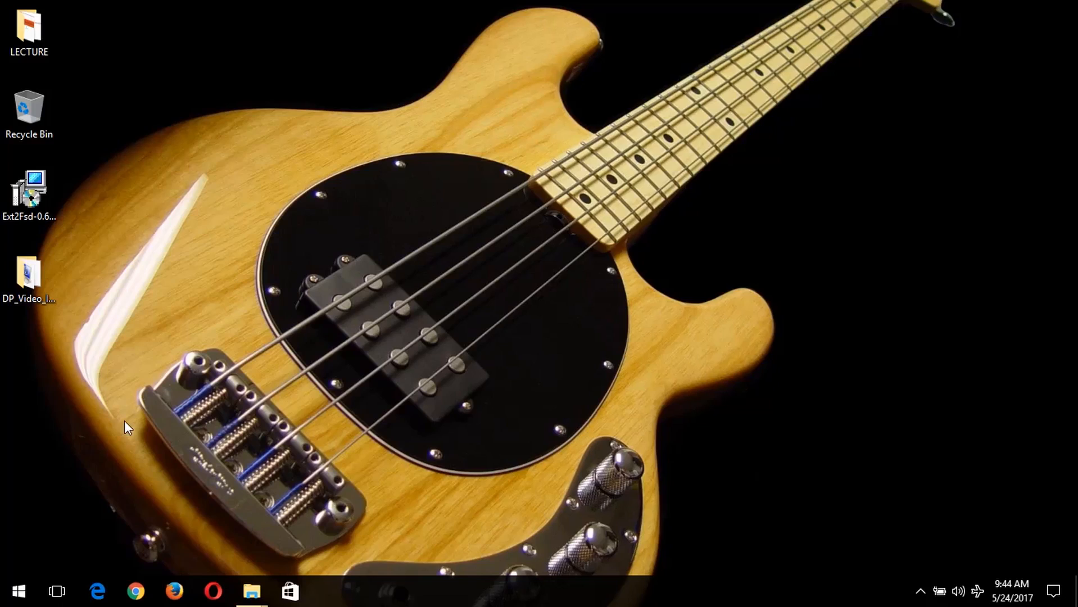
# Step: Show This PC maximized and bring up its System properties page
pyautogui.click(18, 591)
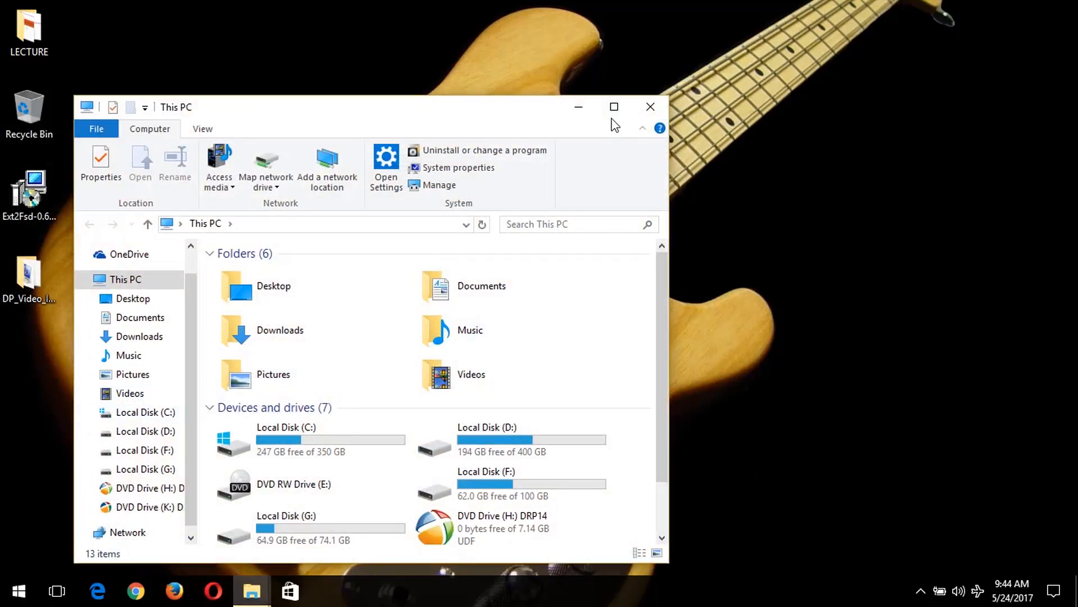
pyautogui.click(614, 107)
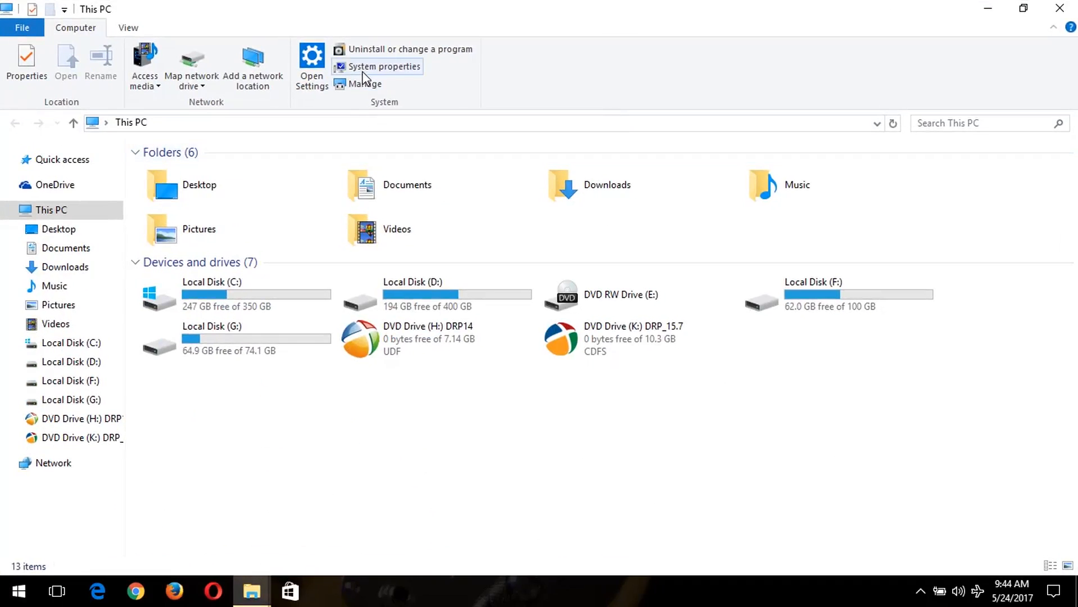
pyautogui.moveTo(357, 72)
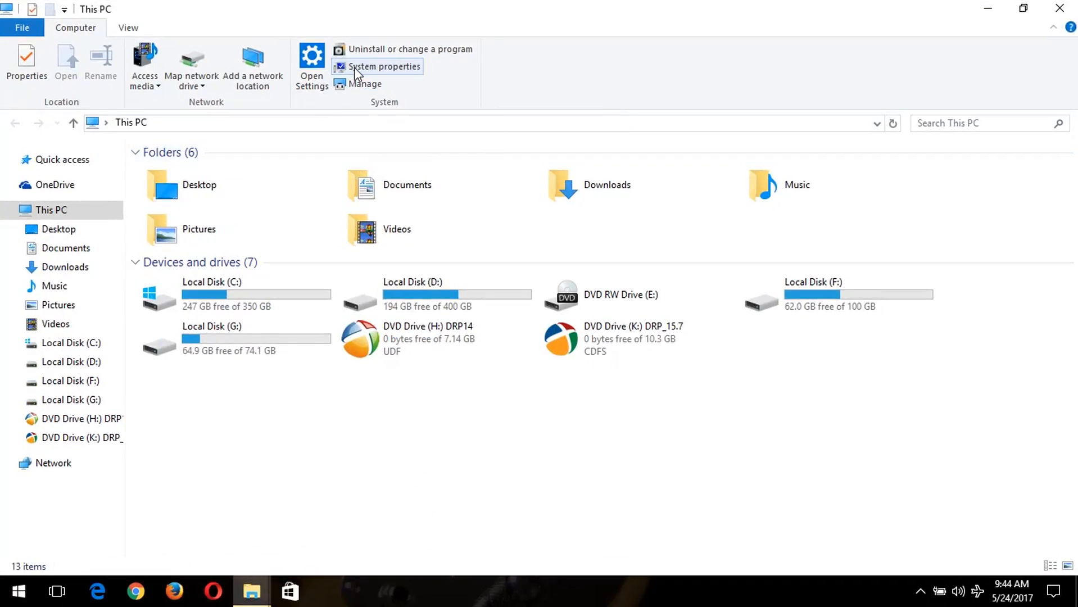
pyautogui.click(382, 66)
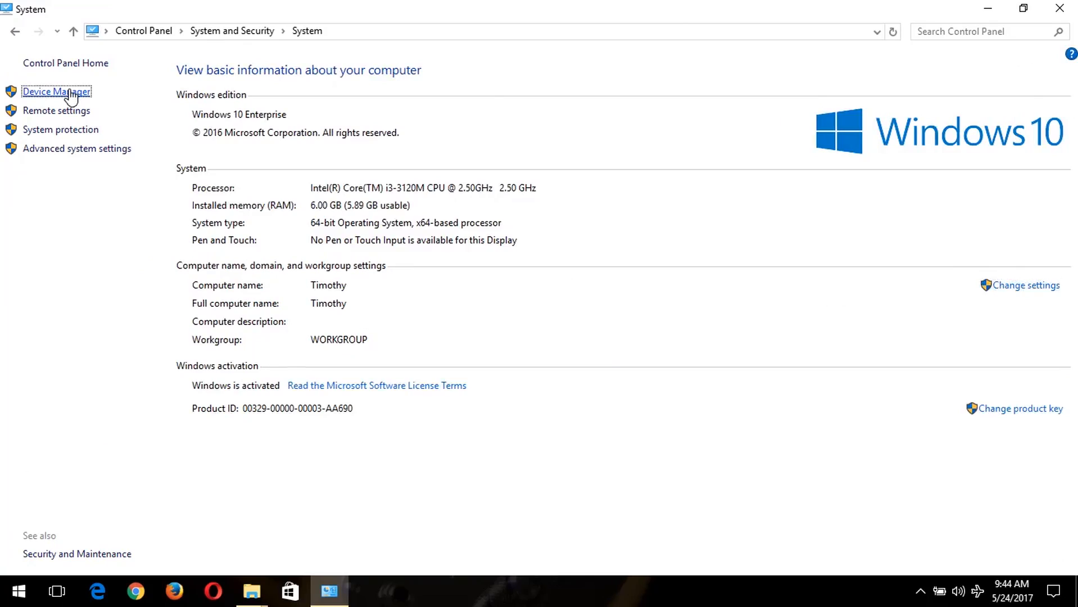
# Step: In Device Manager, expand Display adapters and select Intel(R) HD Graphics 4000
pyautogui.click(58, 92)
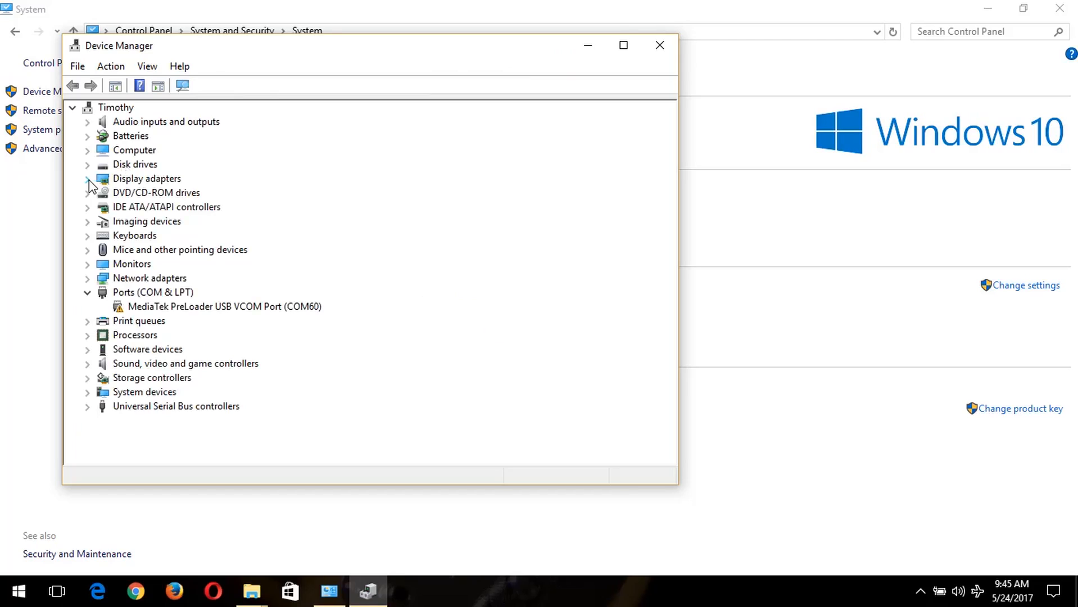
pyautogui.click(87, 178)
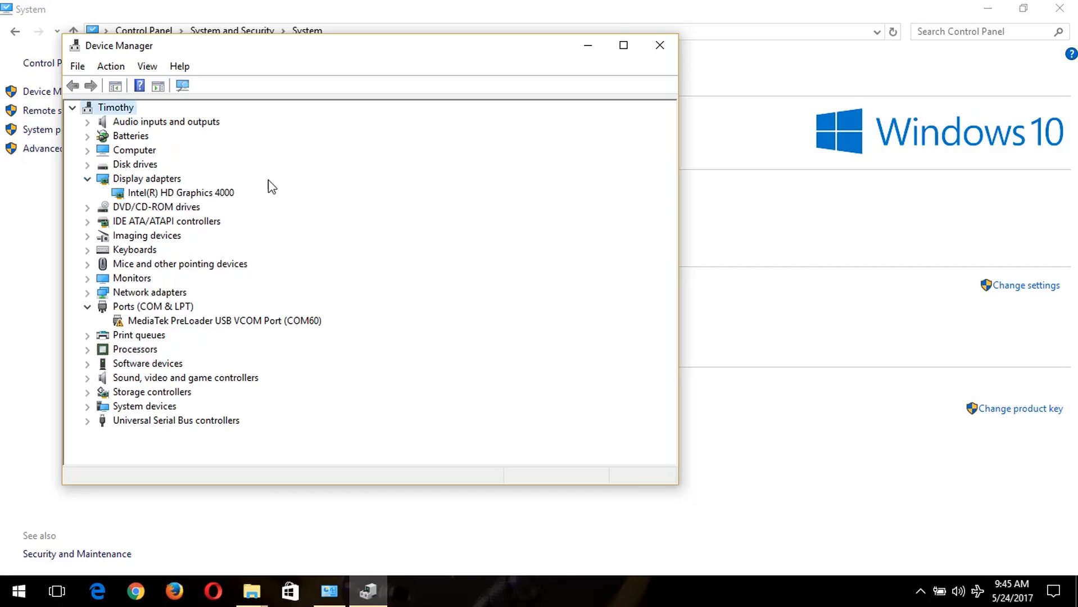
pyautogui.moveTo(194, 200)
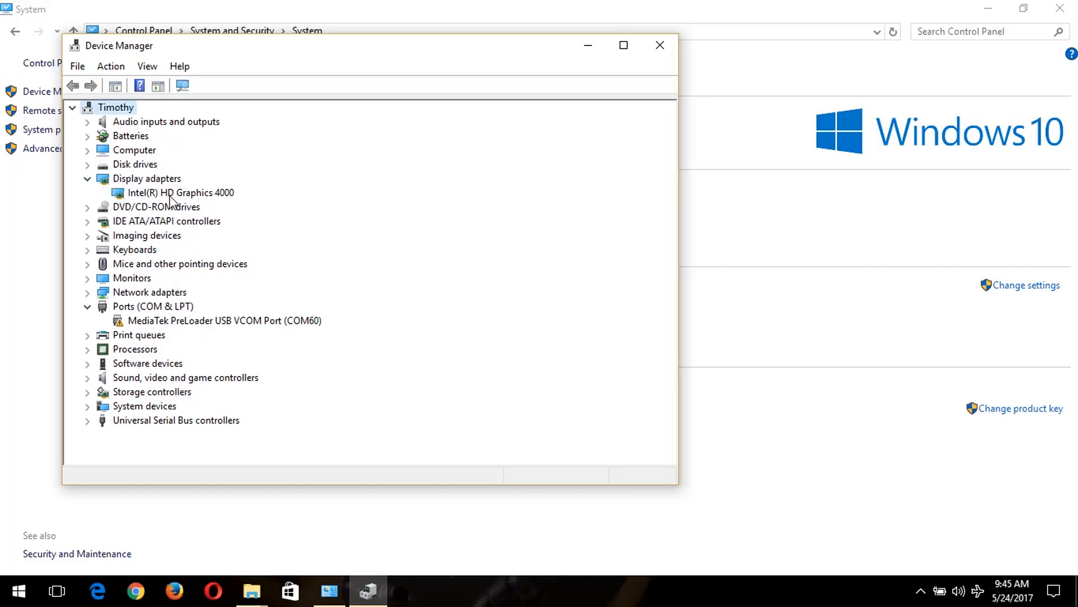
pyautogui.moveTo(155, 201)
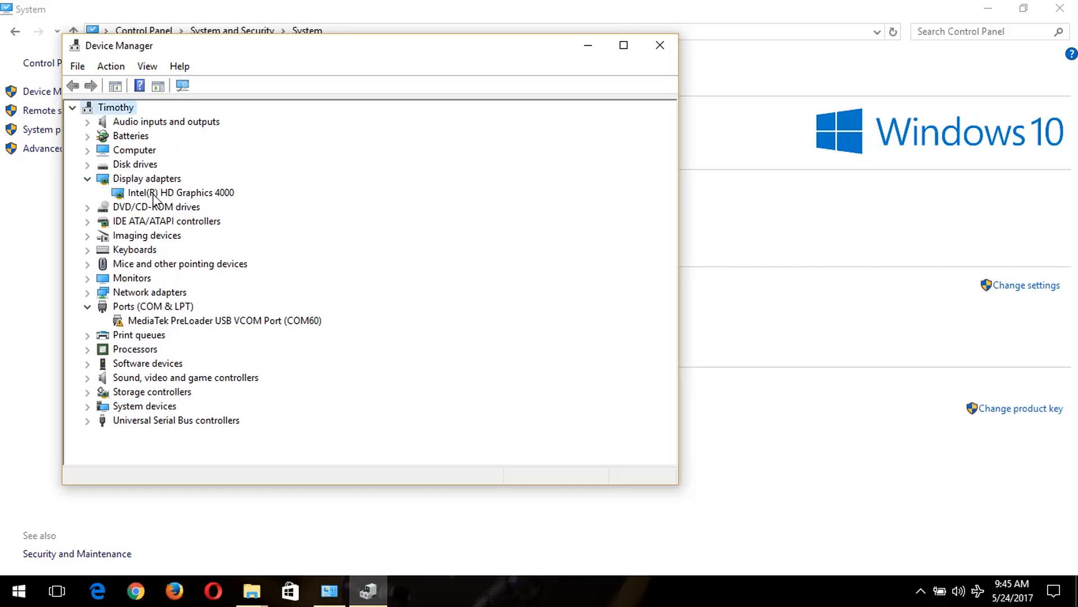
pyautogui.click(181, 192)
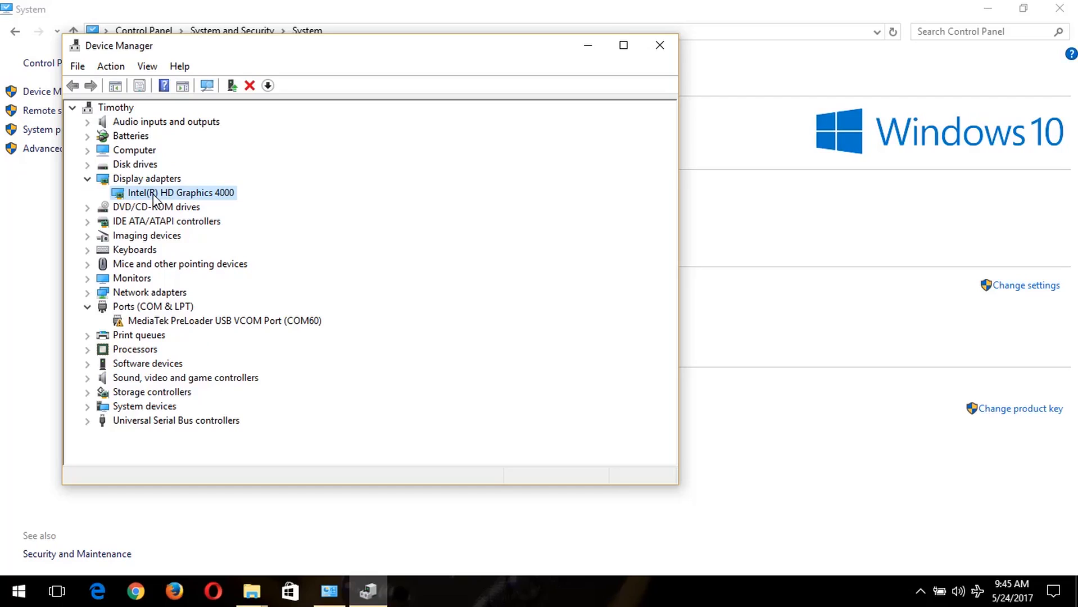
pyautogui.moveTo(141, 196)
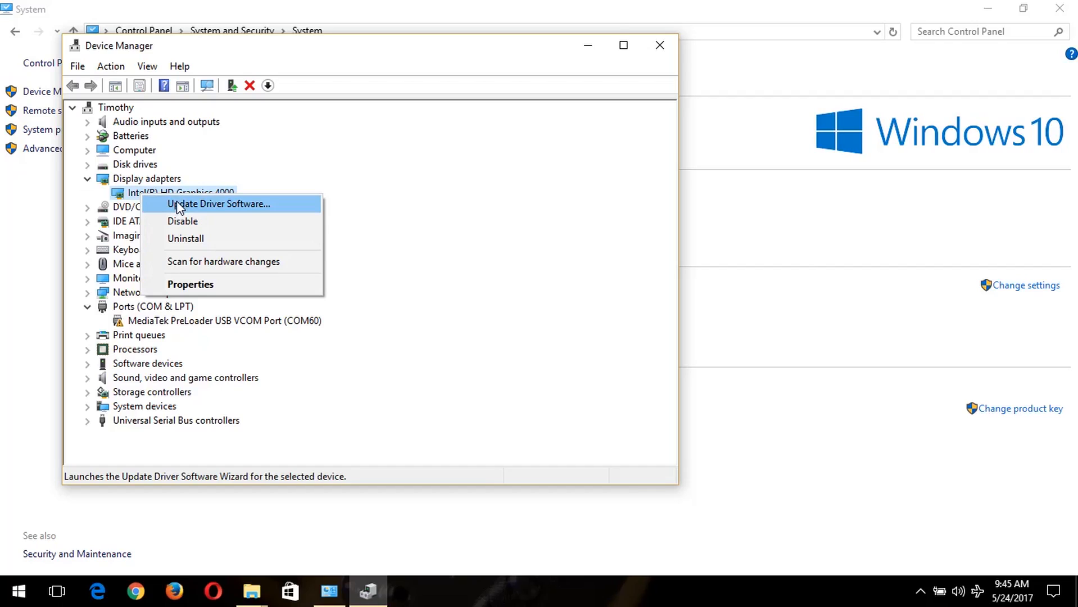
# Step: Start Update Driver Software for the adapter and choose to browse my computer for drivers
pyautogui.click(219, 204)
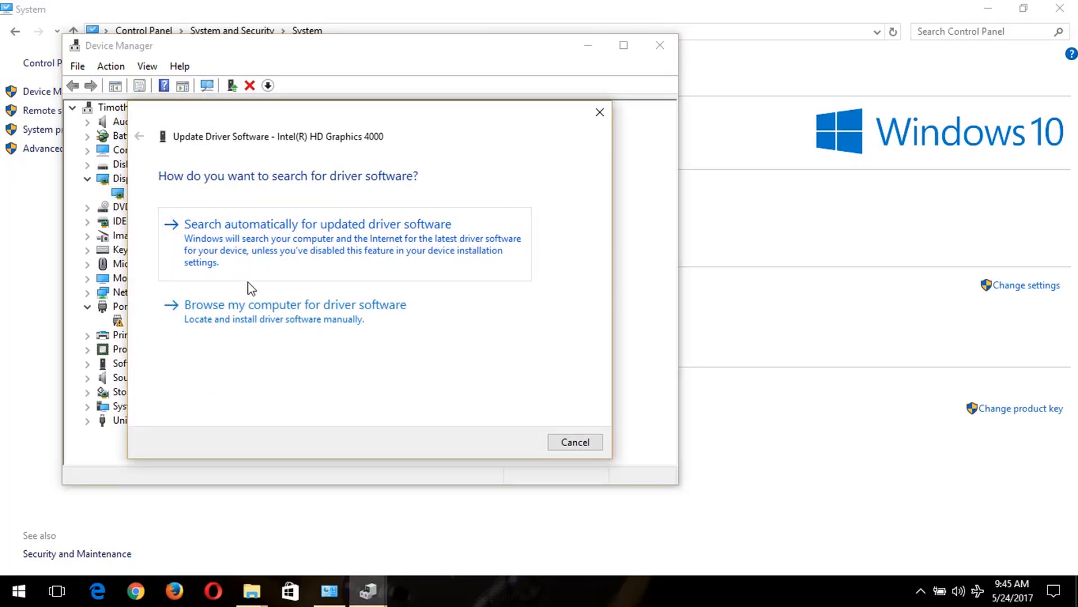
pyautogui.moveTo(247, 324)
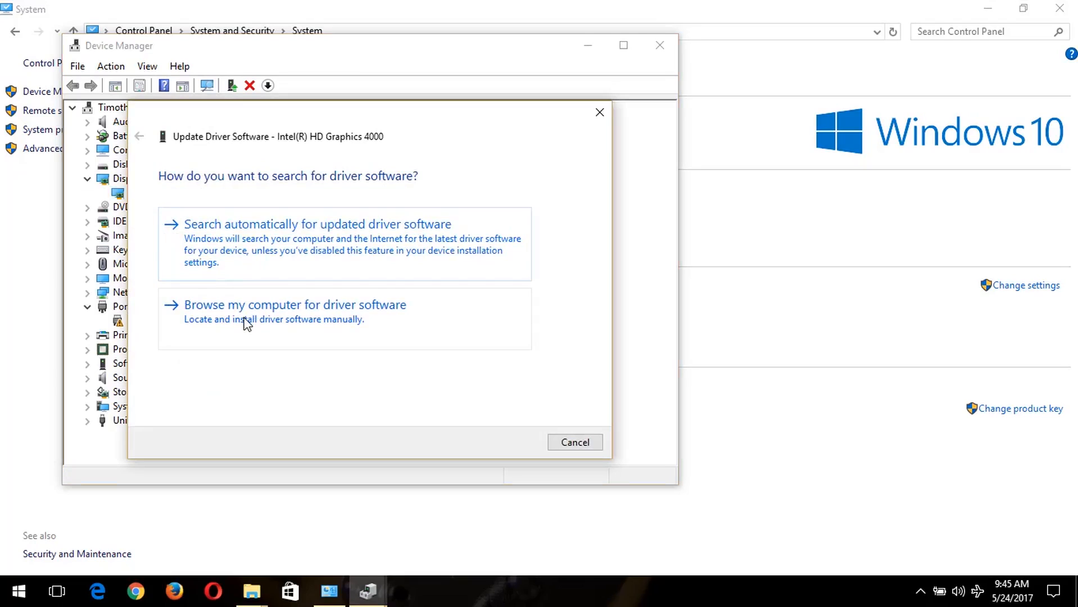
pyautogui.click(296, 305)
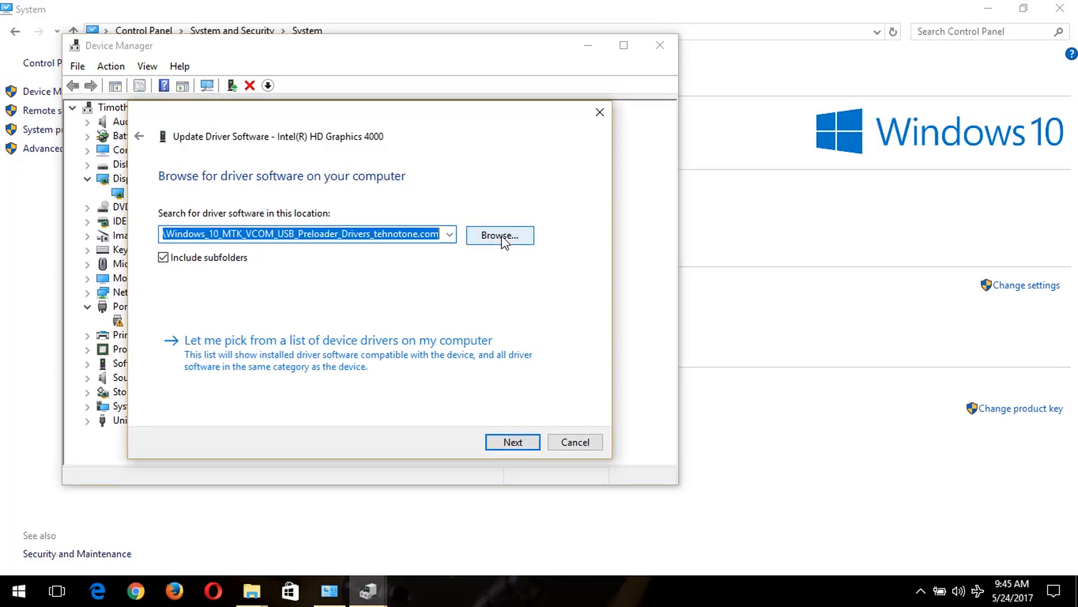
# Step: Browse to Desktop\DP_Video_Intel_14025\FORCED and confirm it as the driver search location
pyautogui.click(500, 236)
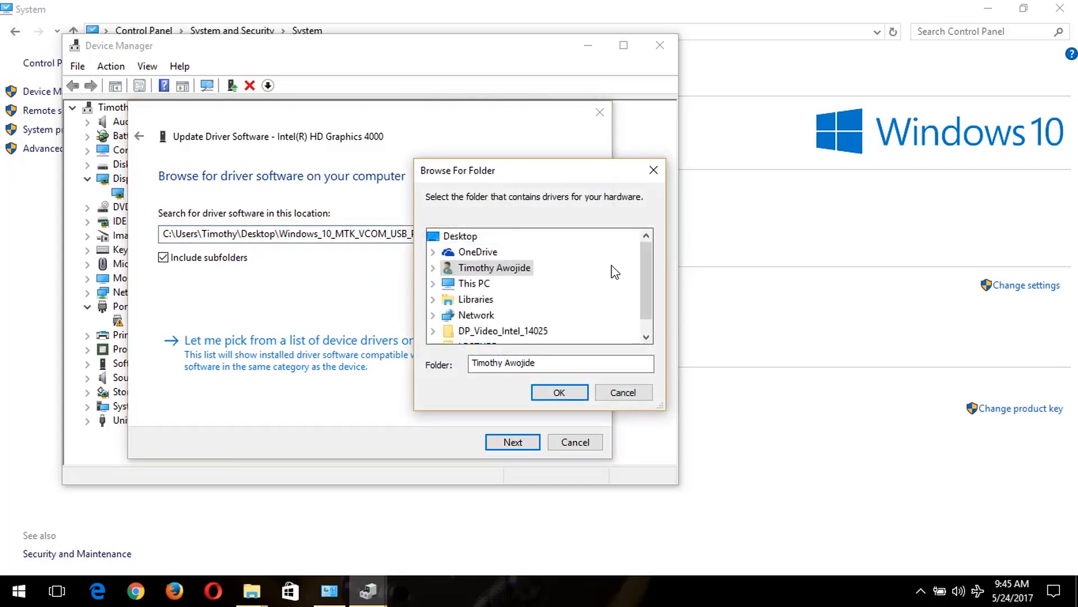
pyautogui.scroll(-3)
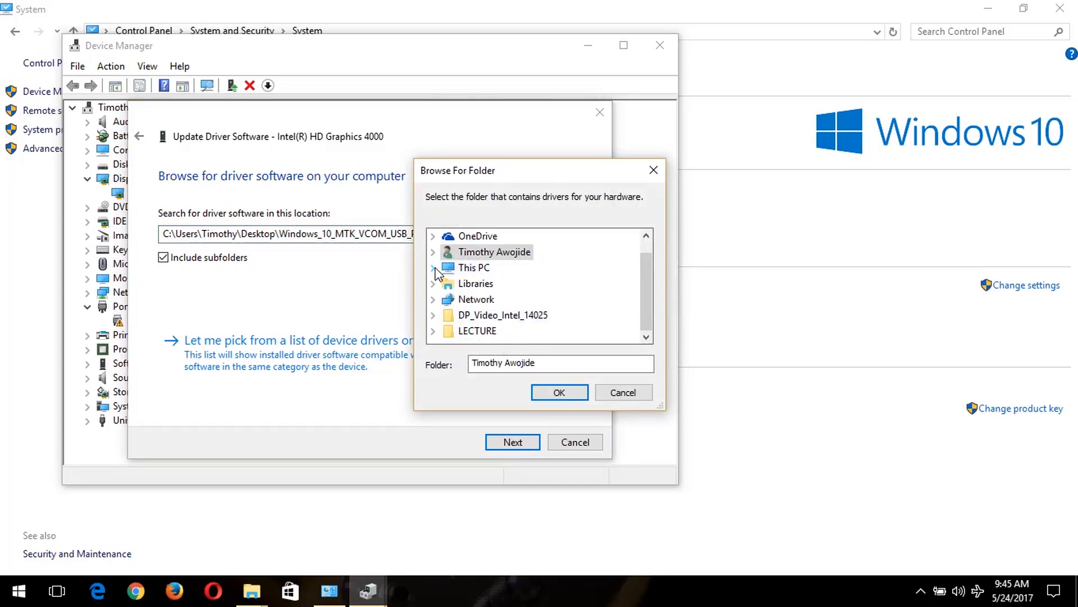
pyautogui.click(433, 268)
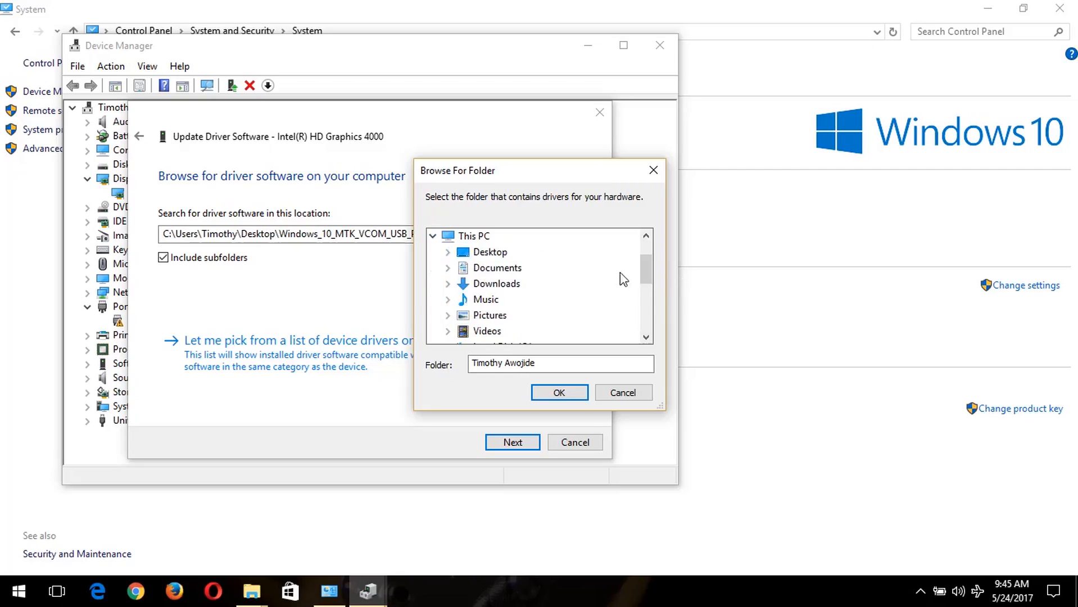
pyautogui.click(448, 252)
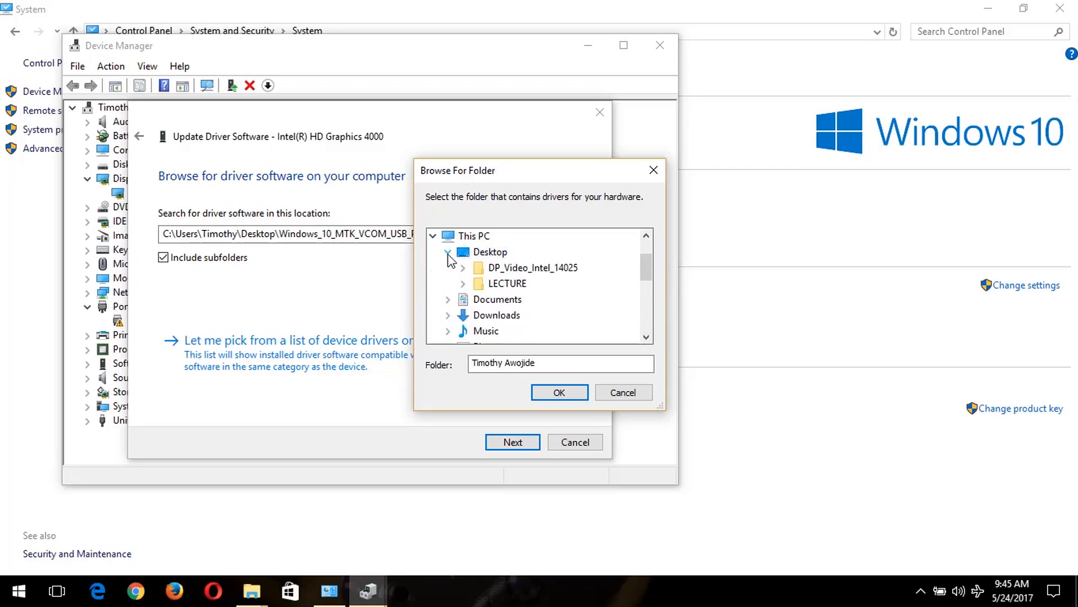
pyautogui.moveTo(503, 273)
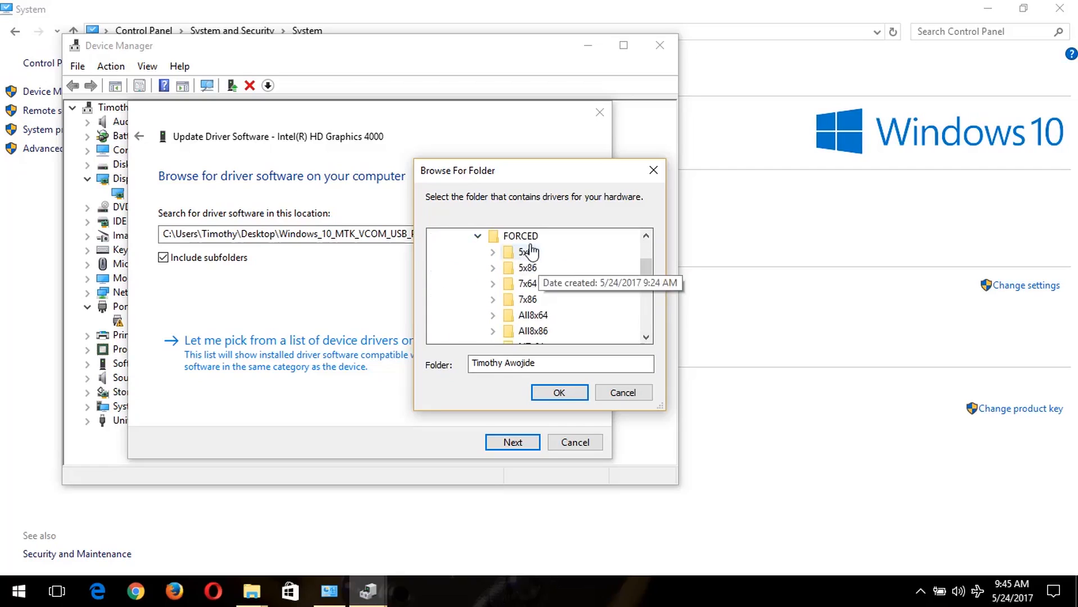
pyautogui.click(520, 236)
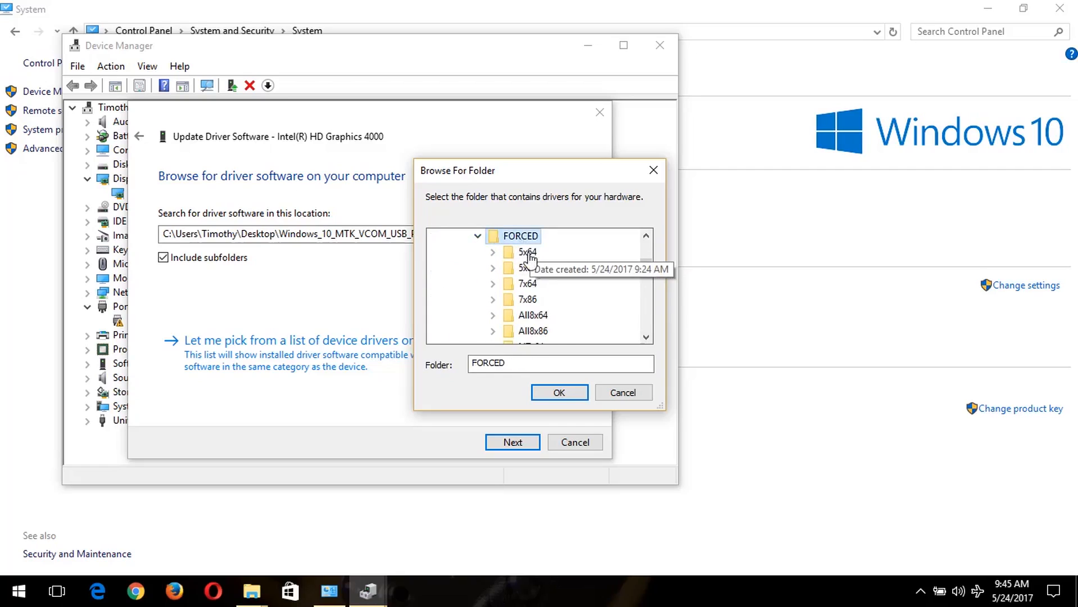
pyautogui.click(559, 393)
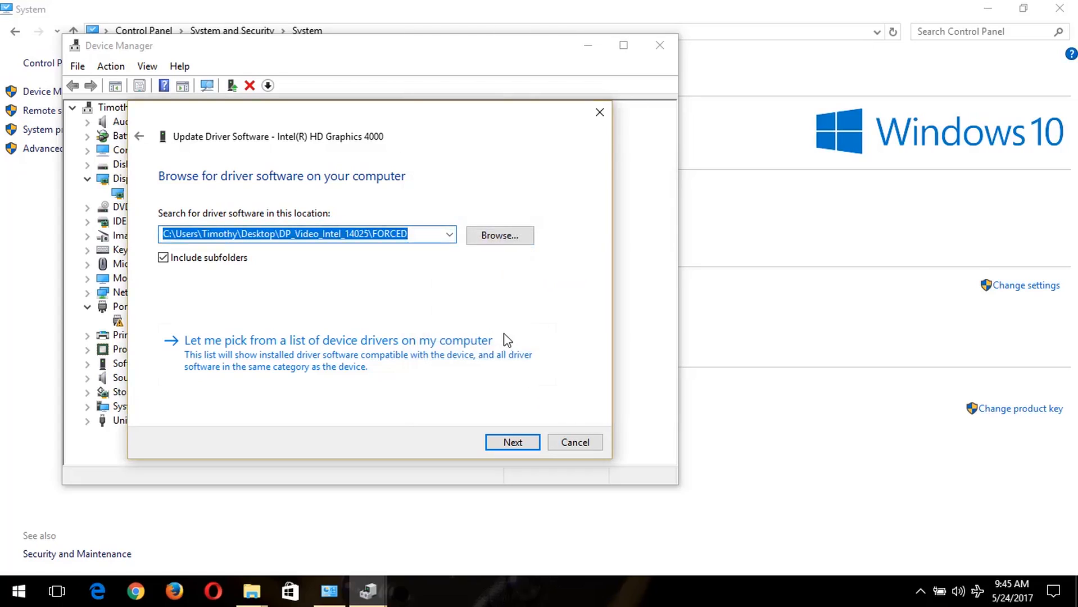